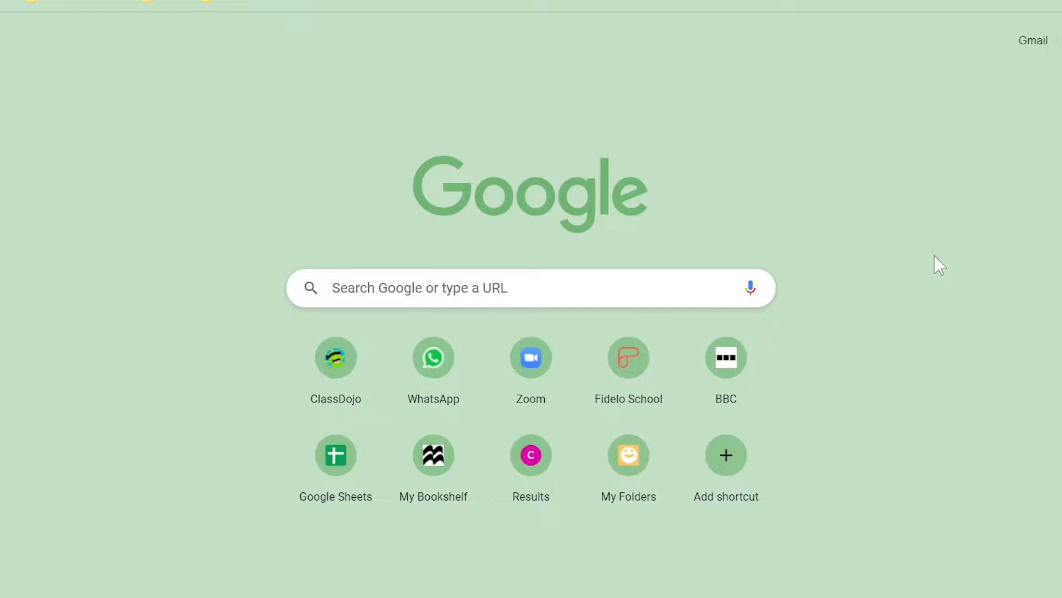
mouse_move(916, 273)
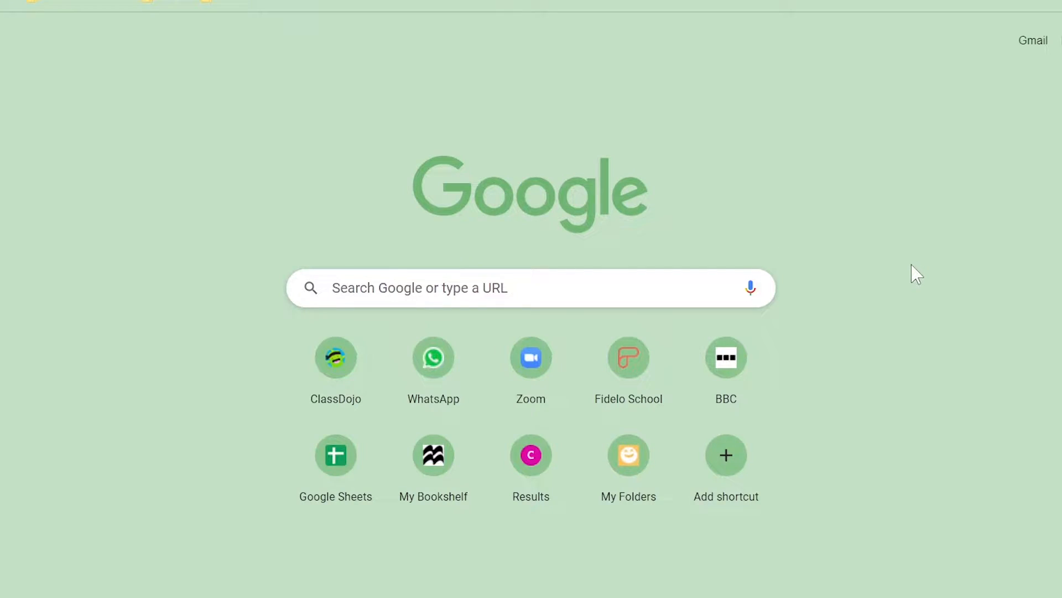
Step: Launch Google Classroom from the Google apps grid, landing on the Test class stream
left_click(994, 23)
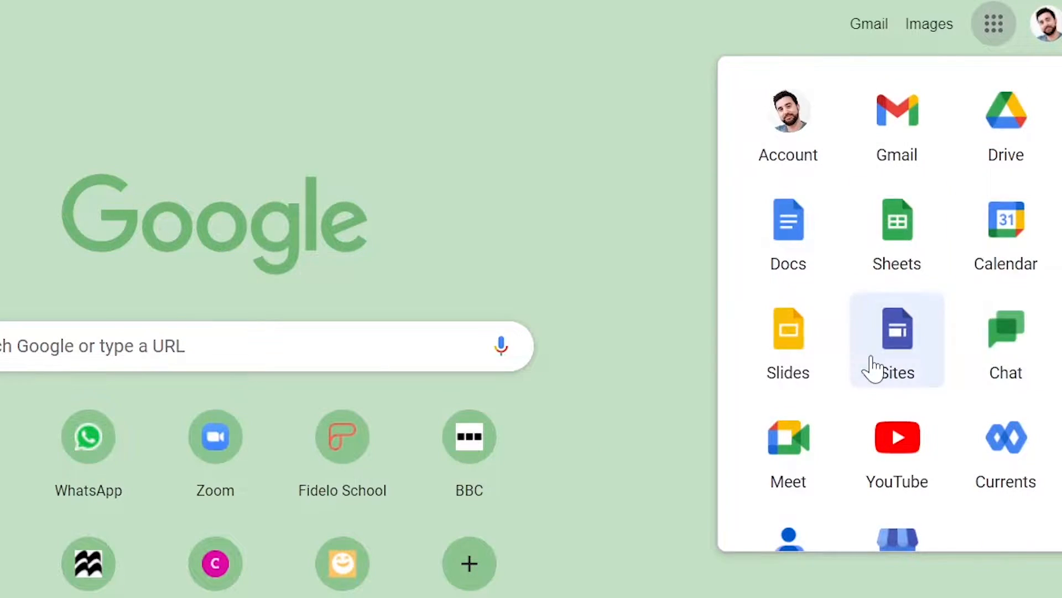
scroll("down", 3)
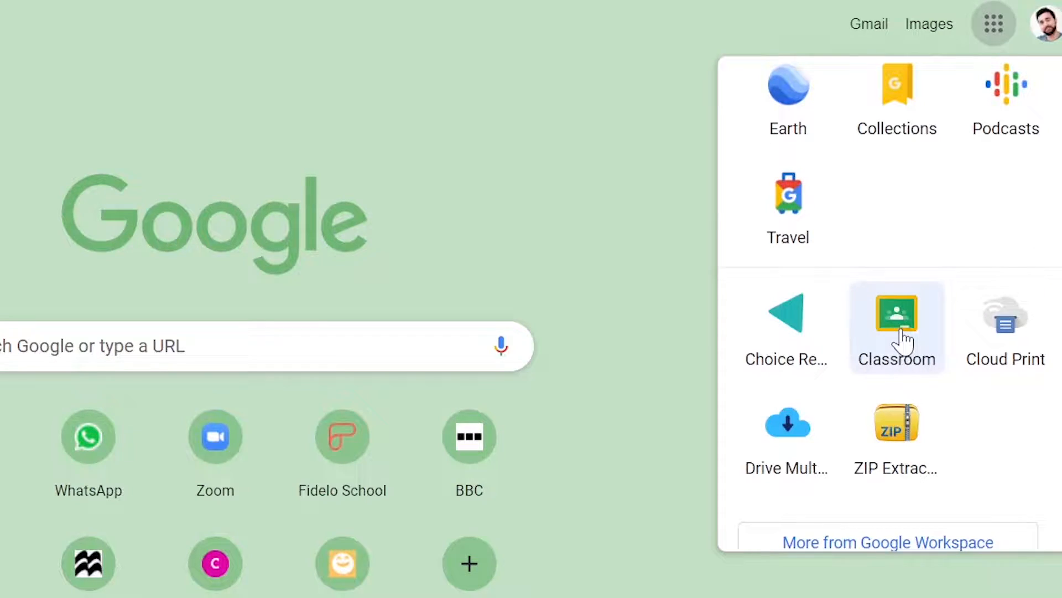
left_click(895, 313)
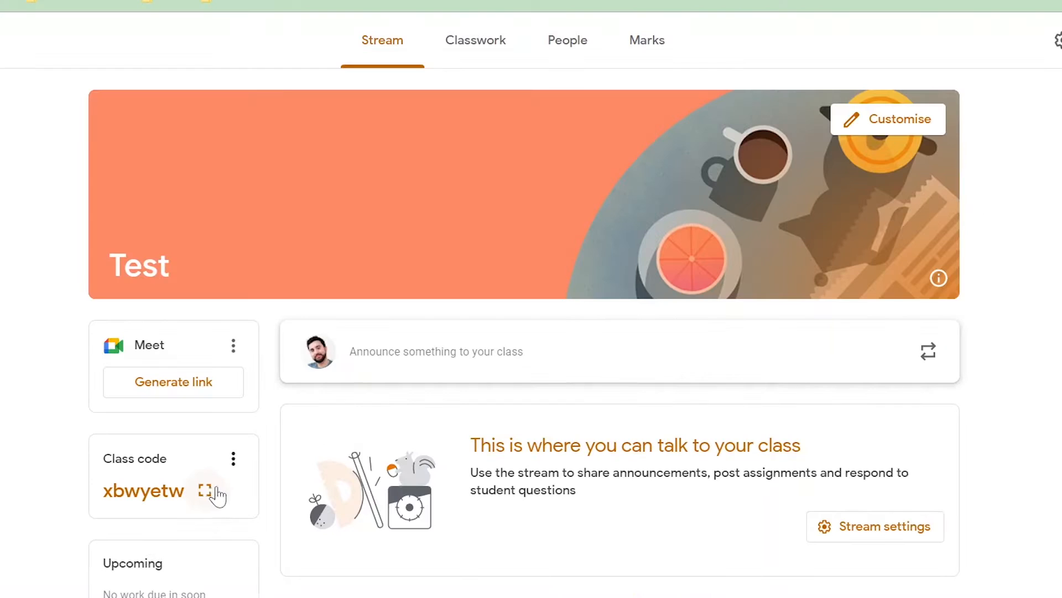
mouse_move(207, 490)
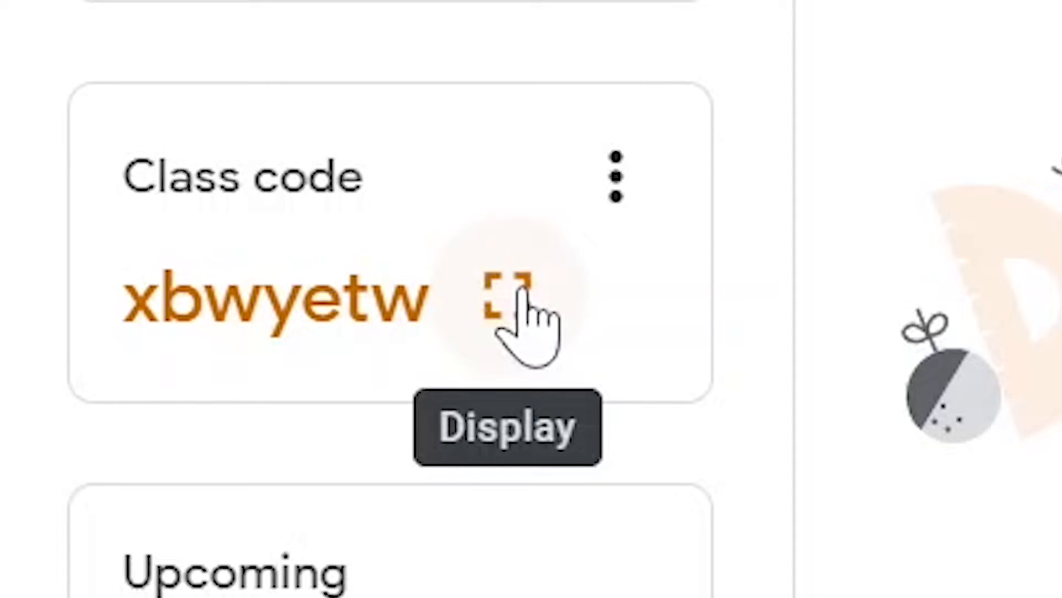
left_click(511, 291)
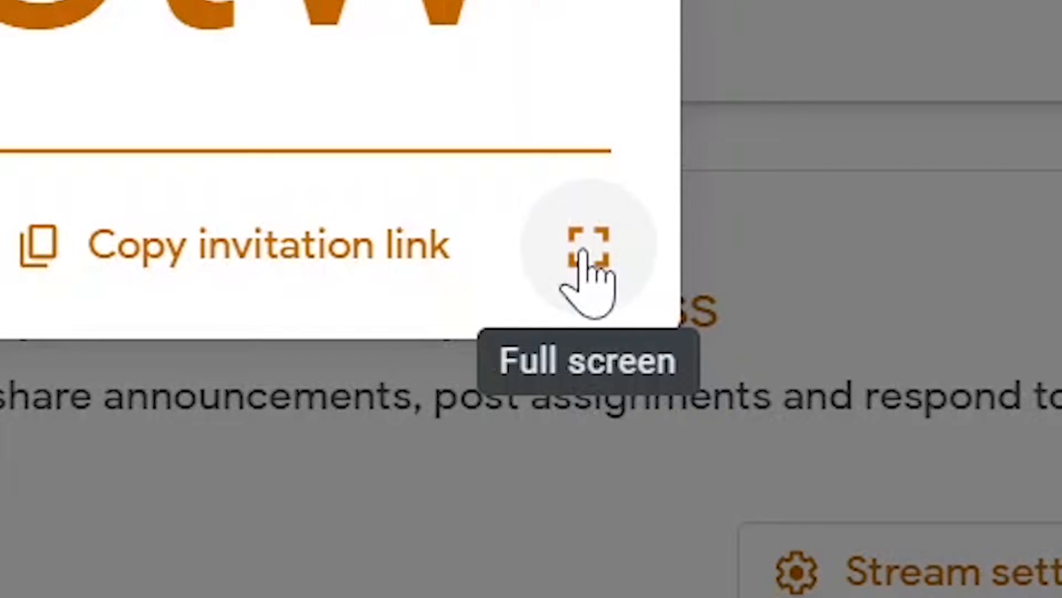
left_click(587, 243)
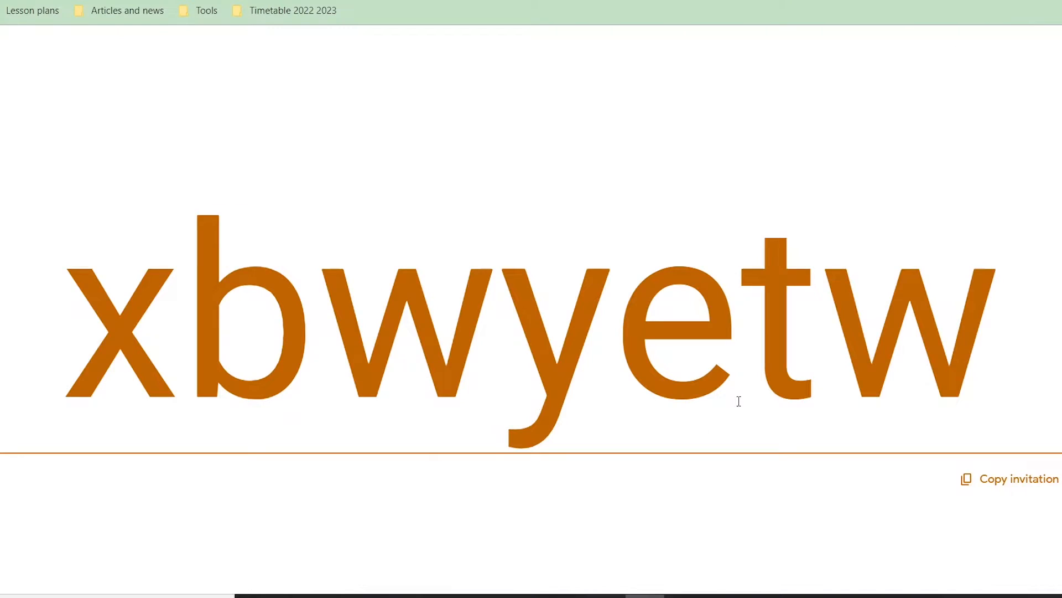
left_click(233, 459)
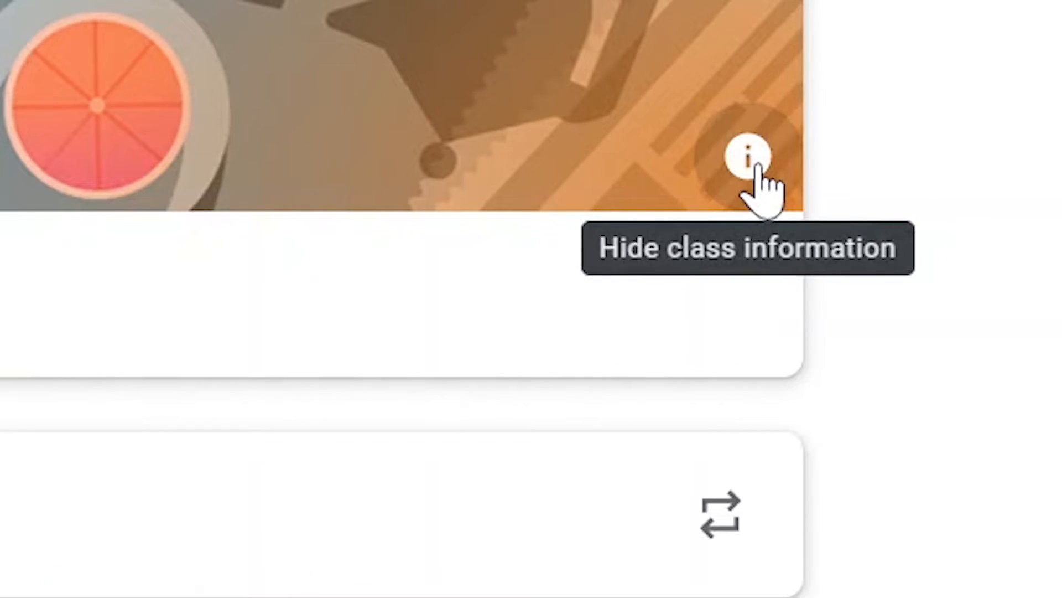
left_click(745, 156)
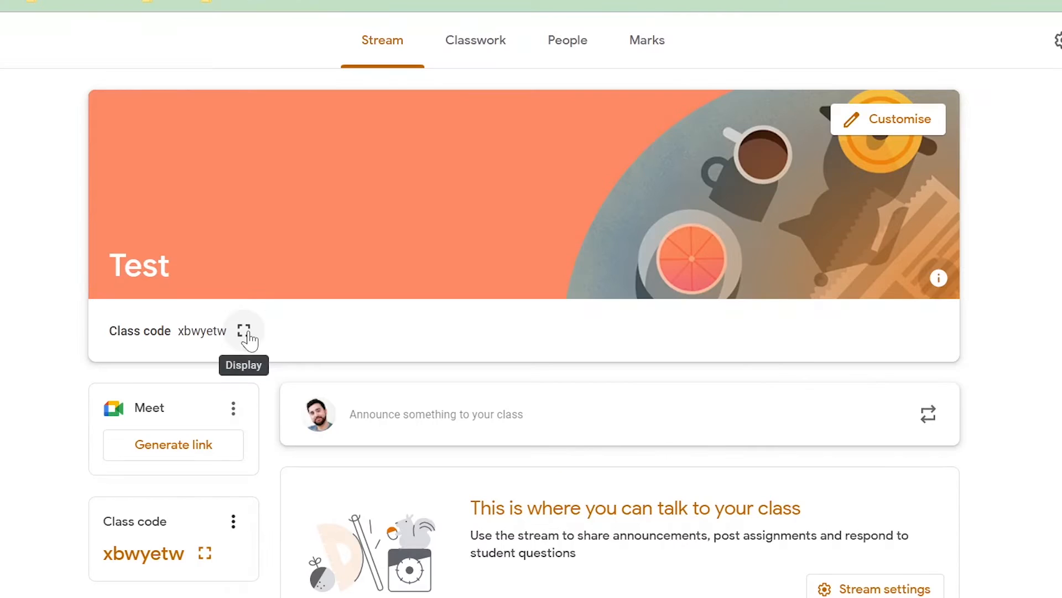
left_click(243, 333)
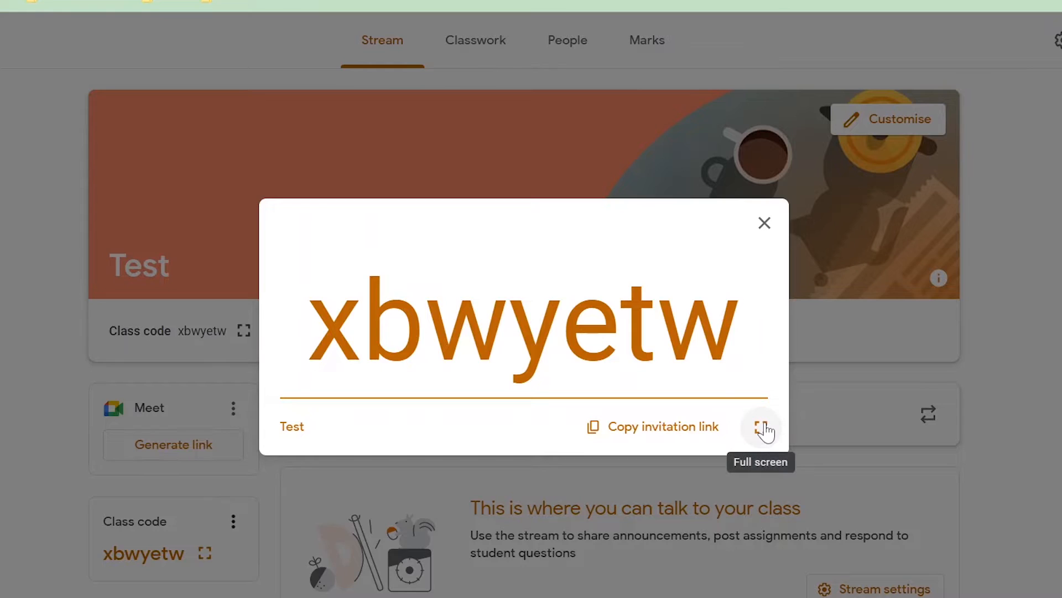
left_click(764, 223)
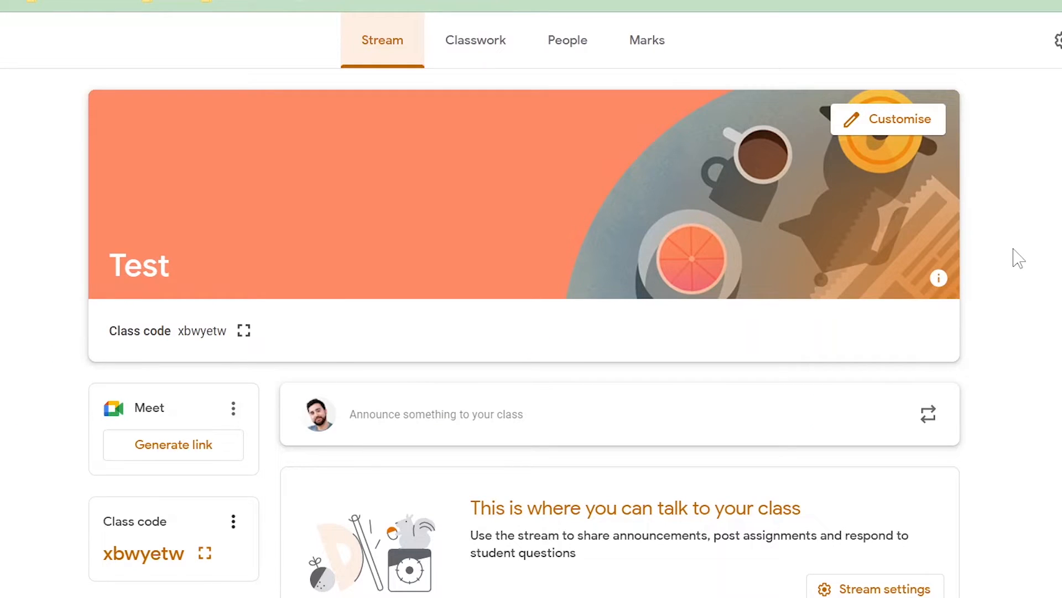